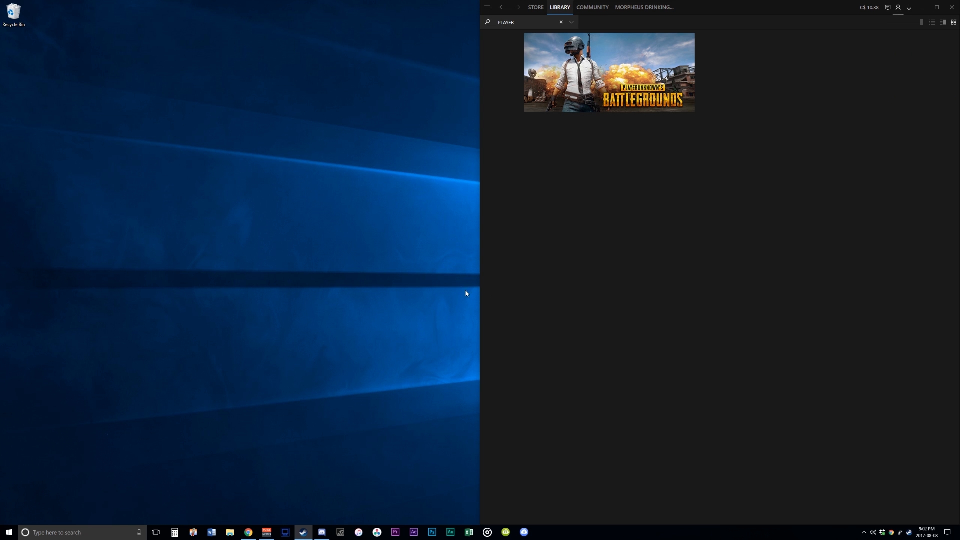
{"action": "mouse_move", "coordinate": [364, 252]}
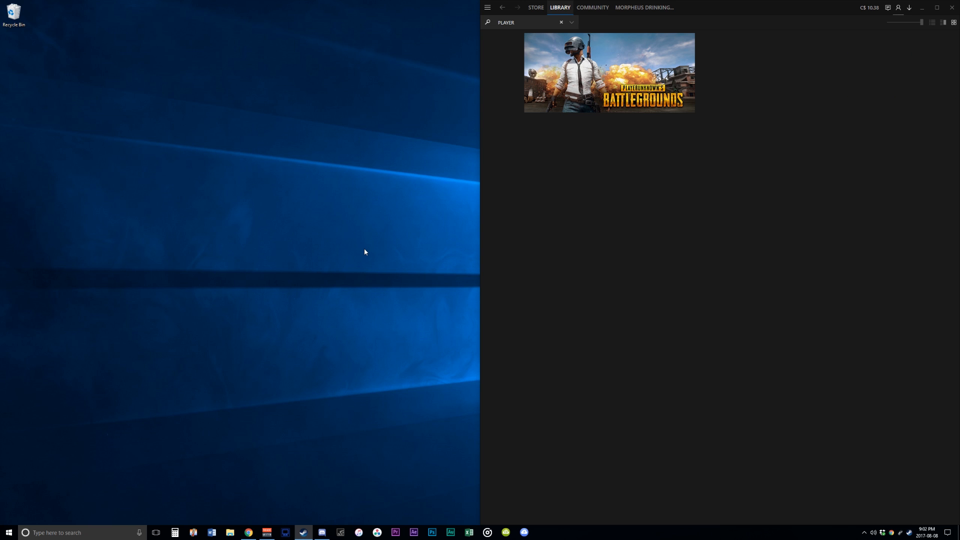
{"action": "mouse_move", "coordinate": [352, 257]}
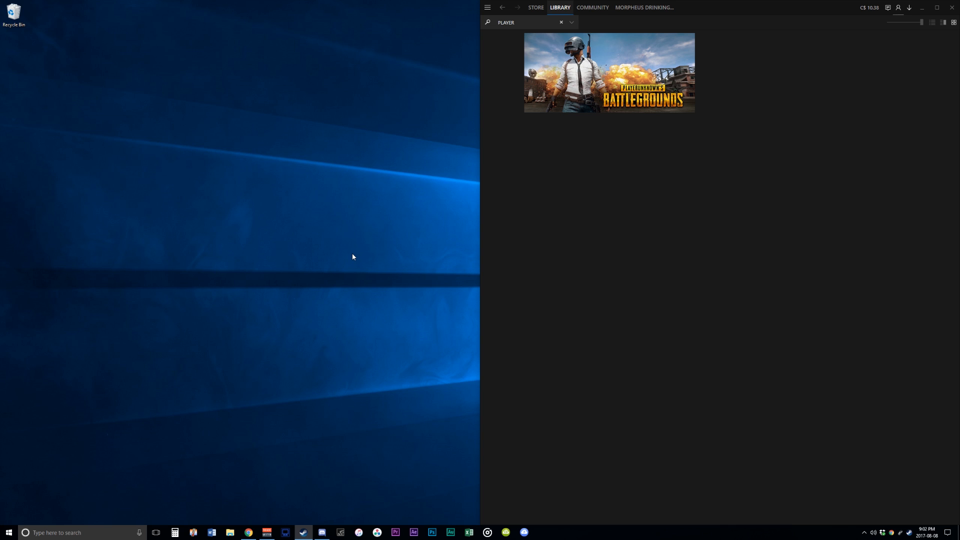
{"action": "mouse_move", "coordinate": [609, 72]}
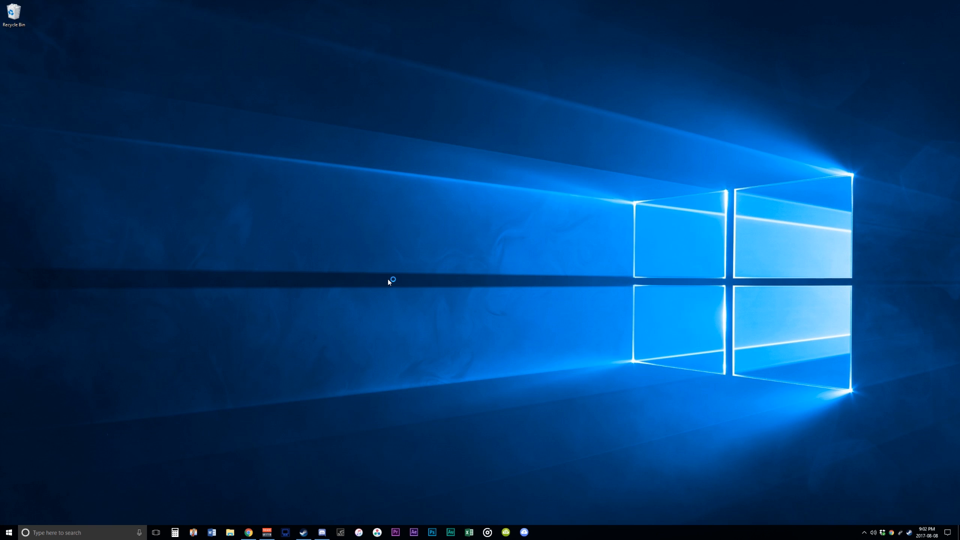
{"action": "mouse_move", "coordinate": [533, 207]}
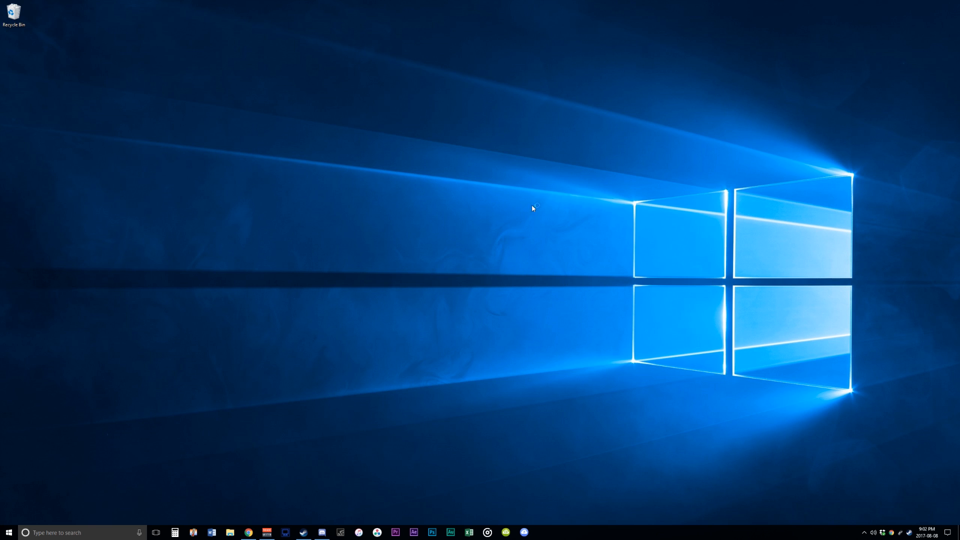
{"action": "mouse_move", "coordinate": [525, 180]}
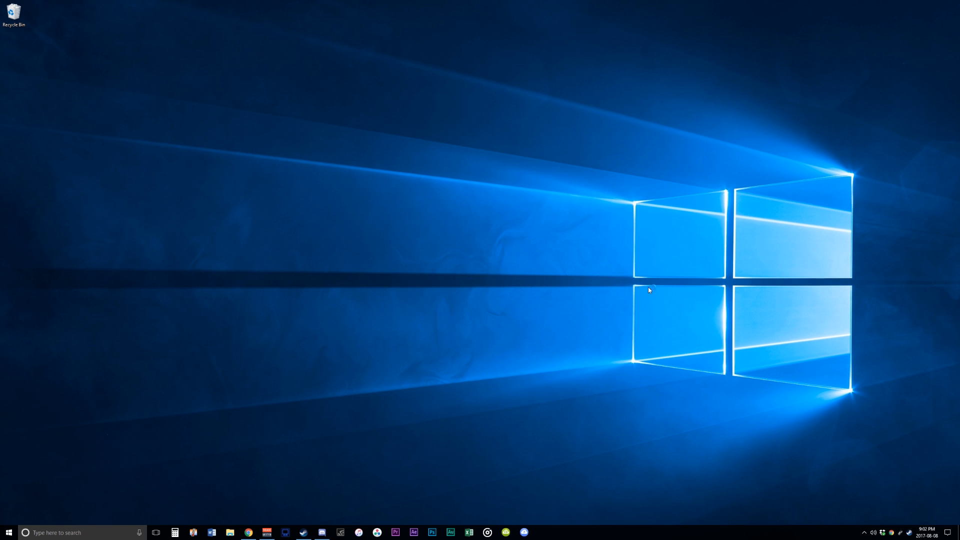
{"action": "mouse_move", "coordinate": [574, 249]}
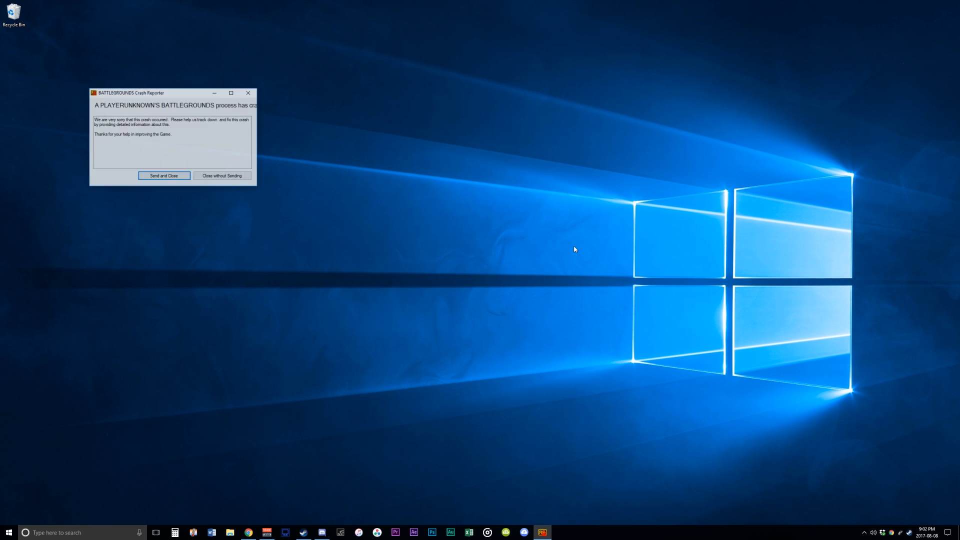
Dismiss the crash report and filter the Steam library for 'pLAYER' to find PUBG.
{"action": "left_click", "coordinate": [231, 92]}
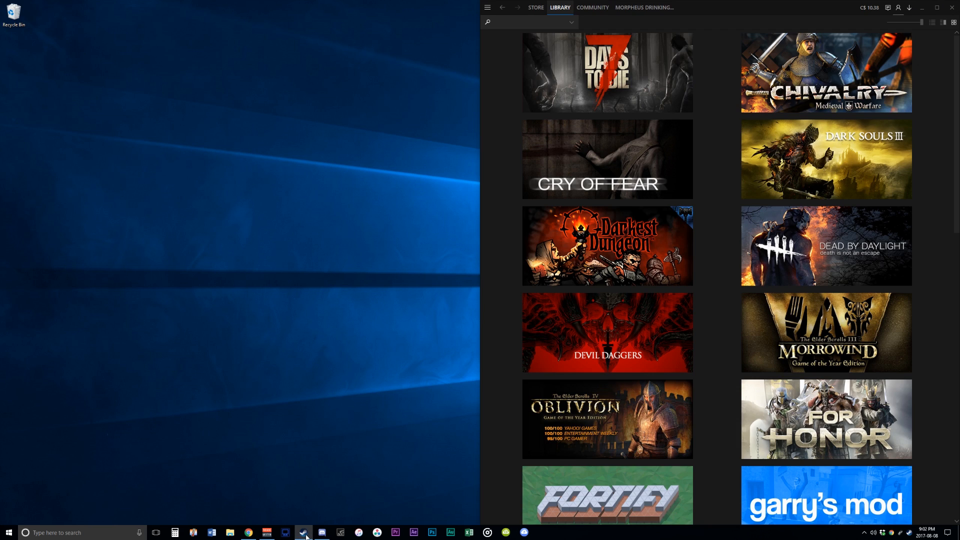
{"action": "type", "text": "p"}
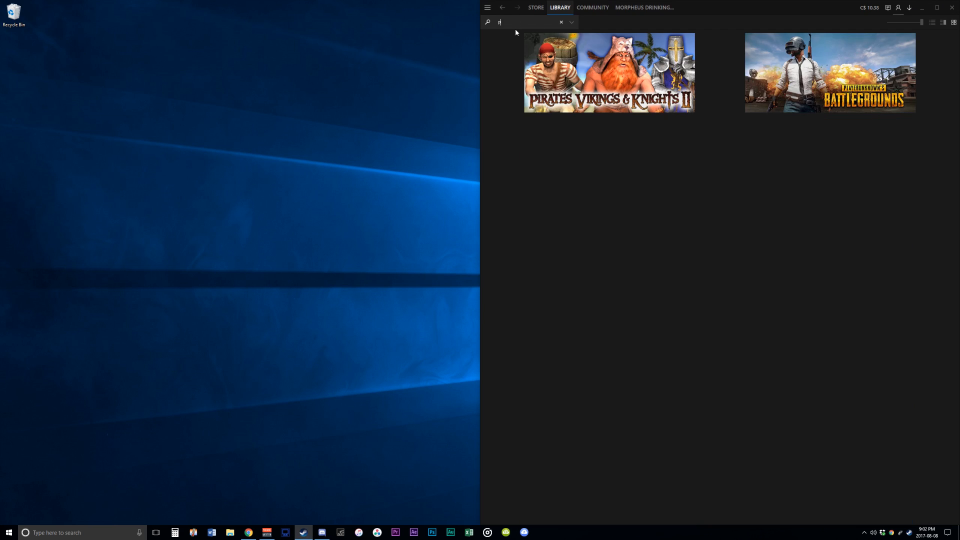
{"action": "type", "text": "LAYER"}
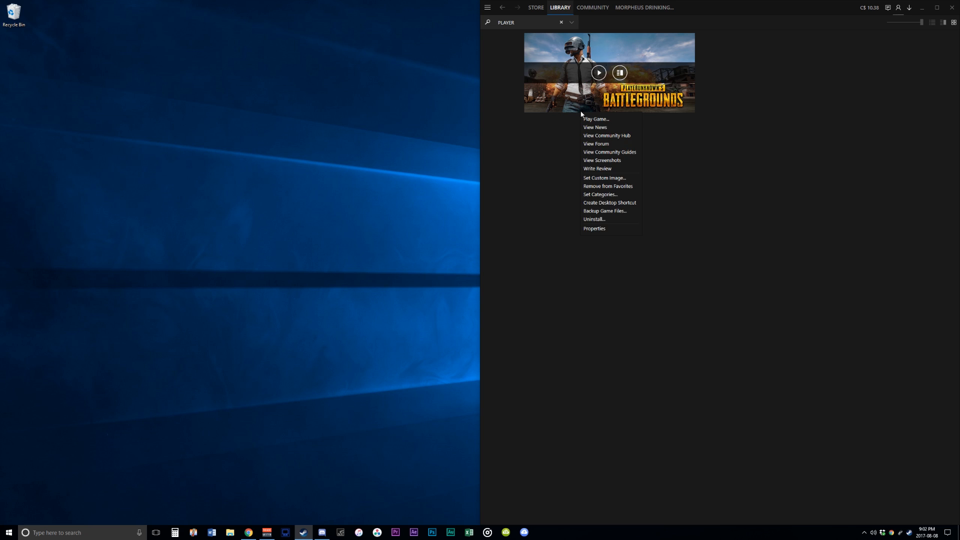
Reach PUBG's install folder in File Explorer via Properties > Local Files > Browse.
{"action": "left_click", "coordinate": [593, 228]}
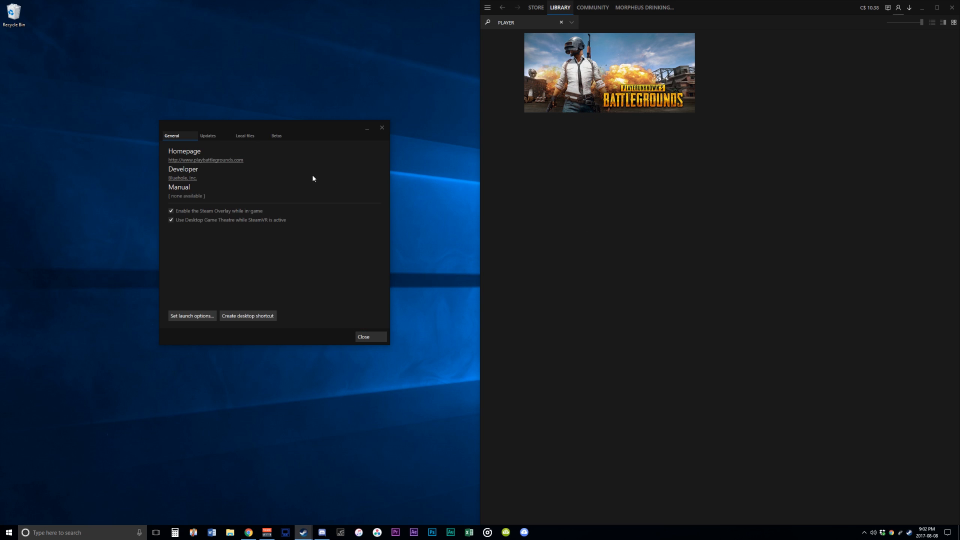
{"action": "left_click", "coordinate": [244, 135]}
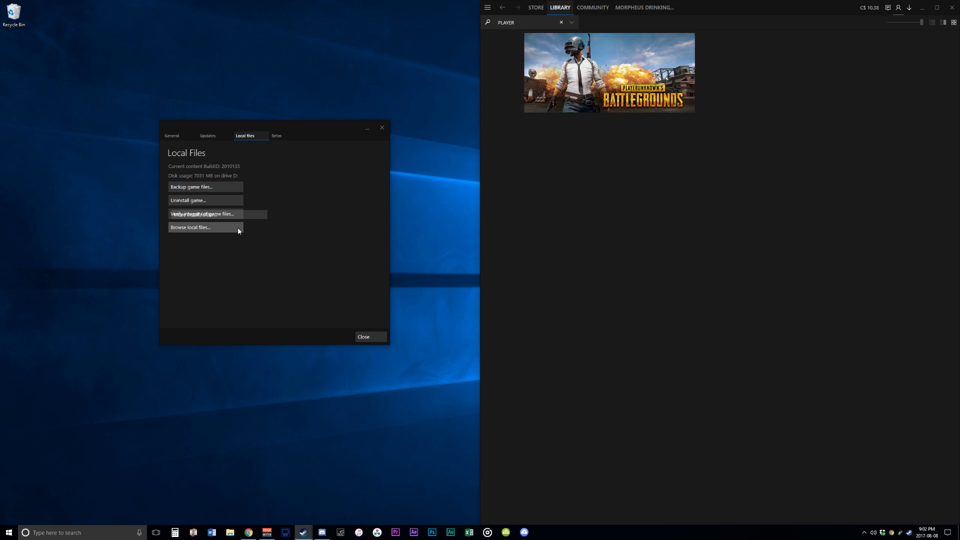
{"action": "left_click", "coordinate": [190, 227]}
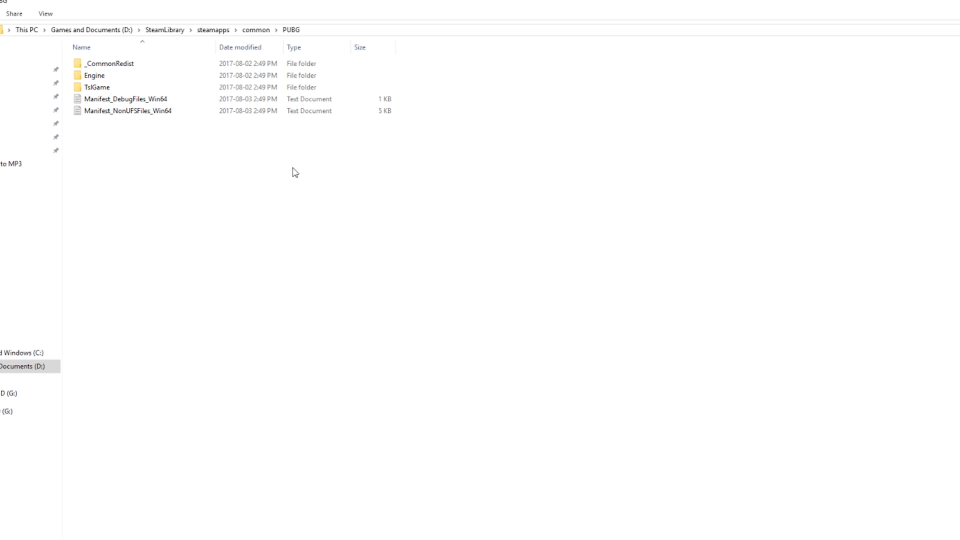
Go into TslGame\Binaries\Win64 and delete the three dxgi ReShade files.
{"action": "double_click", "coordinate": [97, 87]}
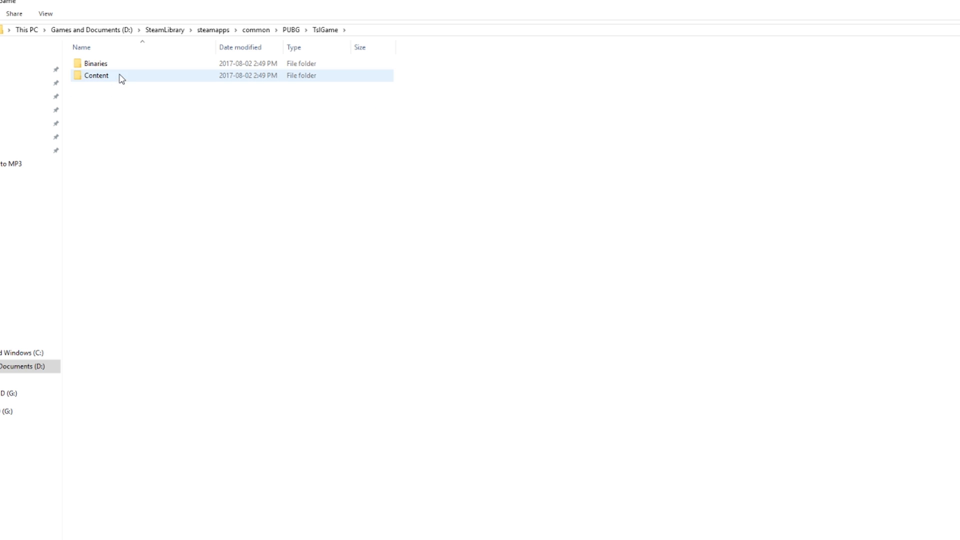
{"action": "double_click", "coordinate": [95, 63]}
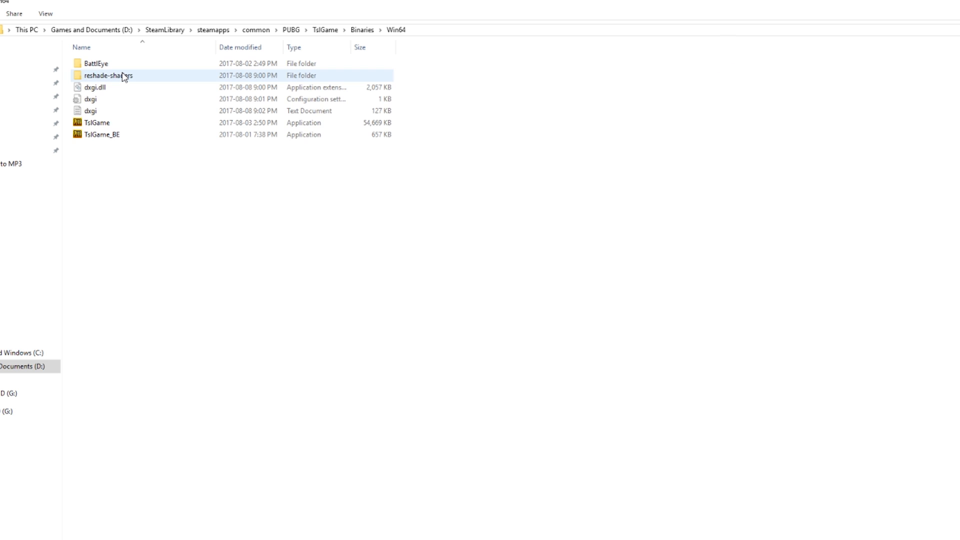
{"action": "left_click", "coordinate": [468, 84]}
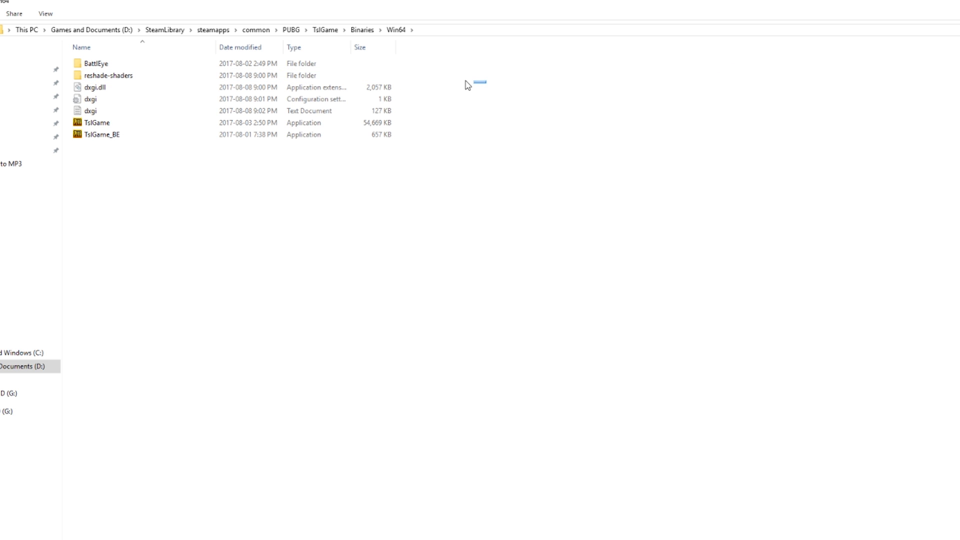
{"action": "left_click_drag", "start_coordinate": [467, 83], "coordinate": [328, 116]}
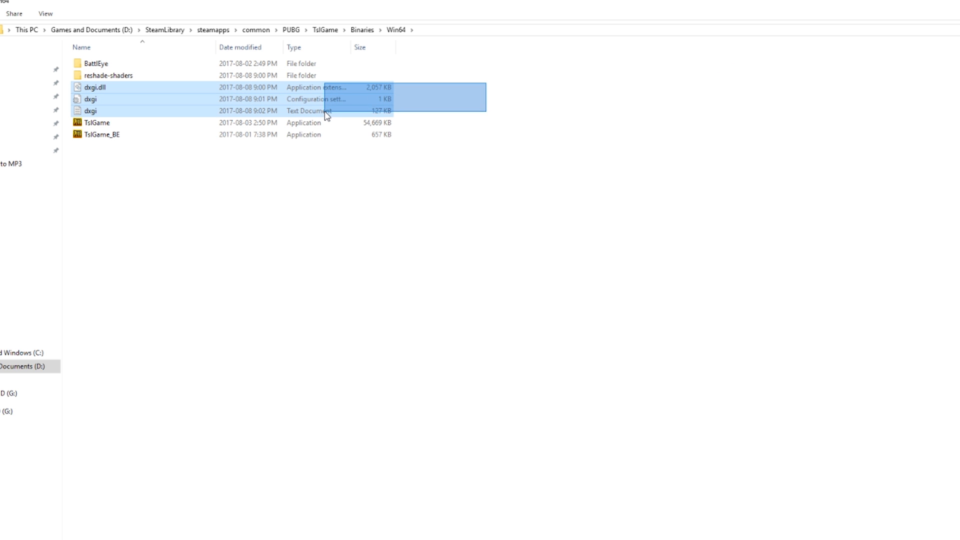
{"action": "left_click", "coordinate": [452, 78]}
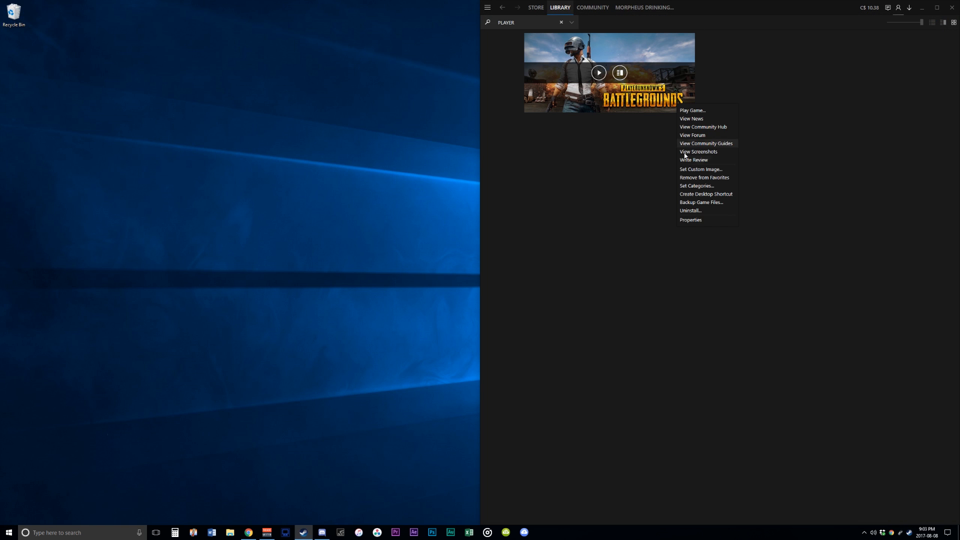
Verify the integrity of PUBG's game files from Properties > Local Files.
{"action": "left_click", "coordinate": [691, 219]}
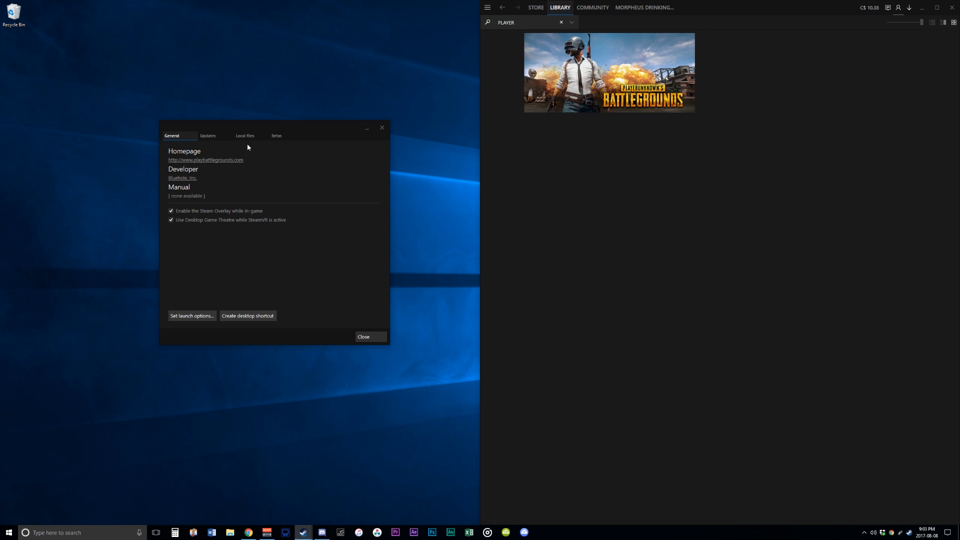
{"action": "left_click", "coordinate": [245, 135]}
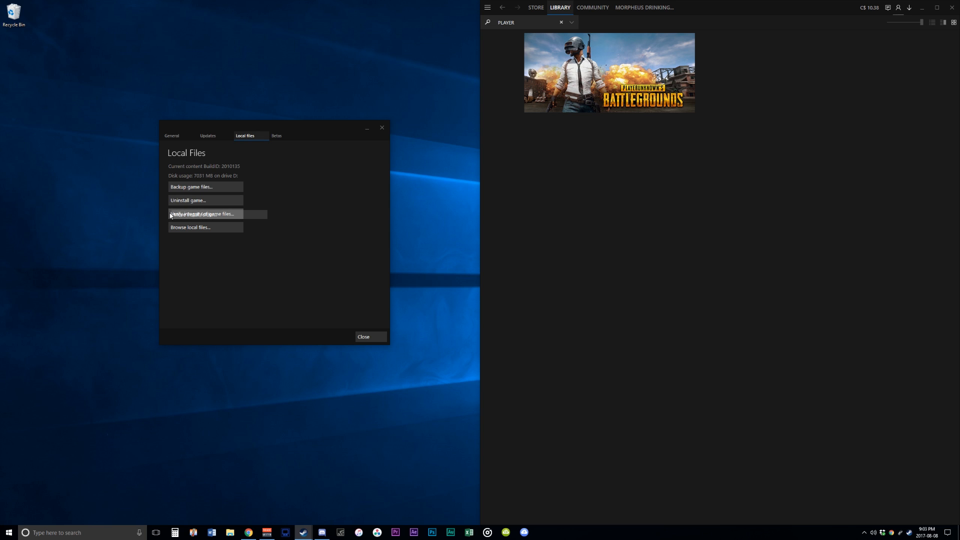
{"action": "left_click", "coordinate": [201, 214]}
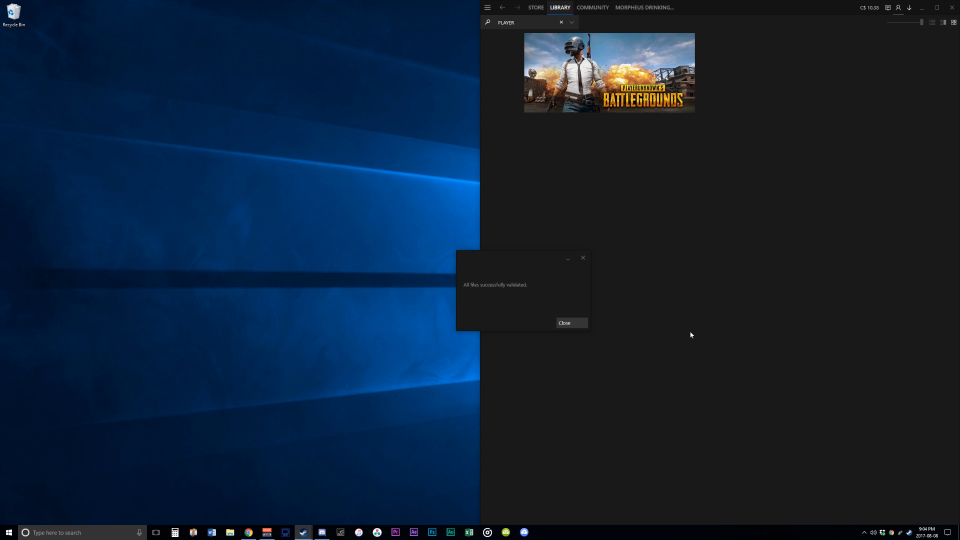
Close the validation result and launch PUBG from its library tile.
{"action": "left_click", "coordinate": [563, 323]}
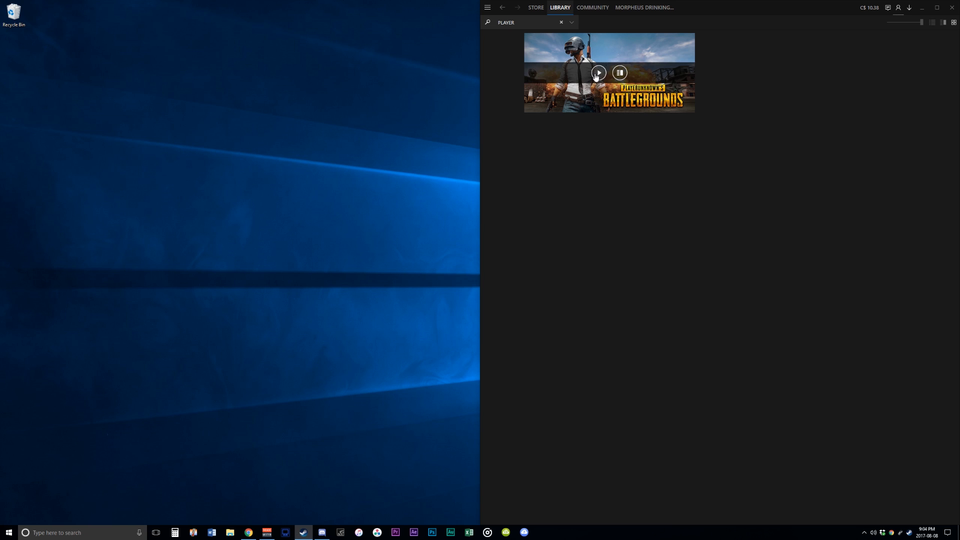
{"action": "left_click", "coordinate": [598, 72]}
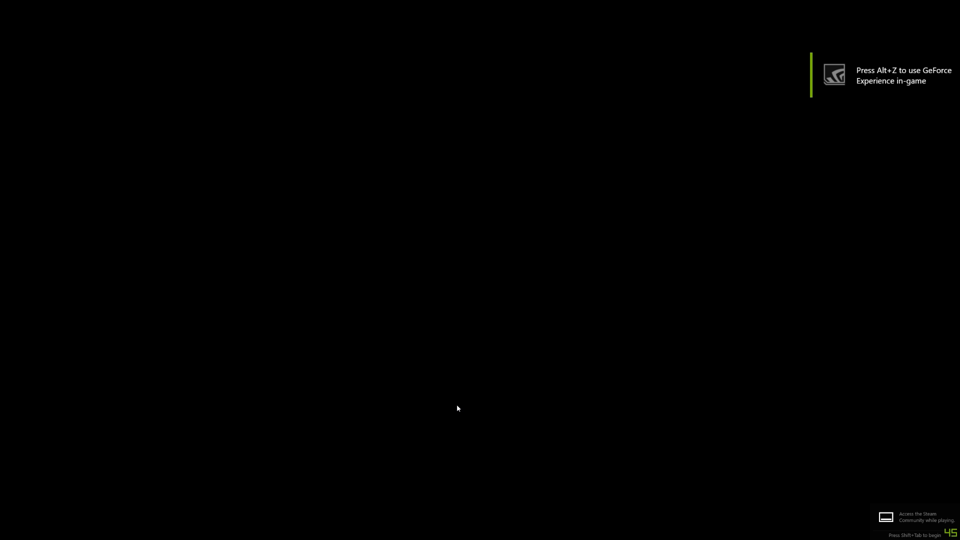